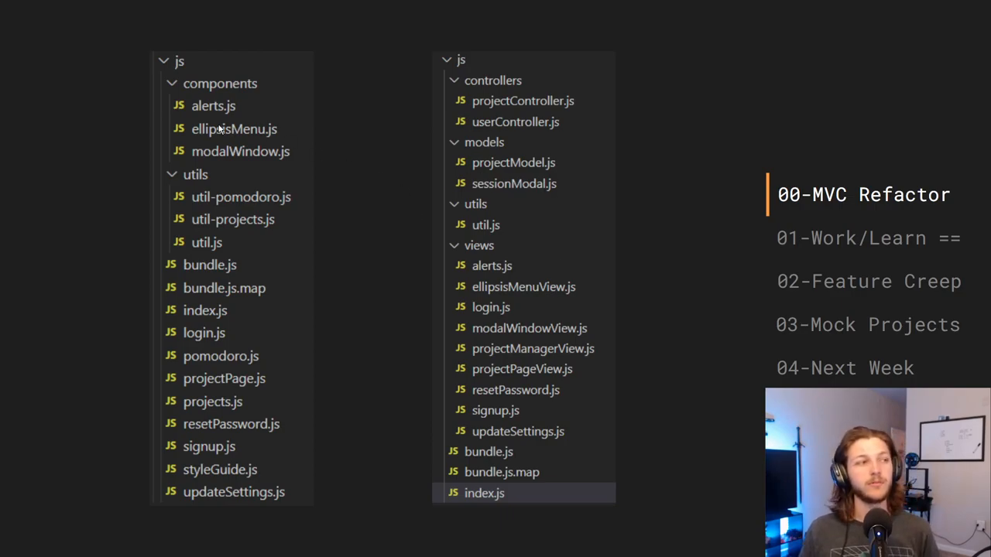
mouse_move(305, 102)
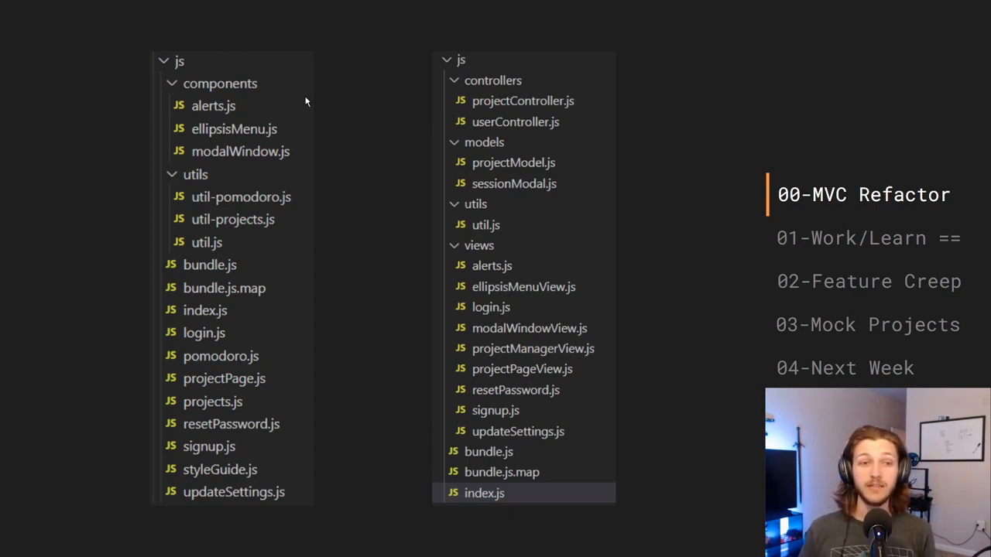
mouse_move(303, 121)
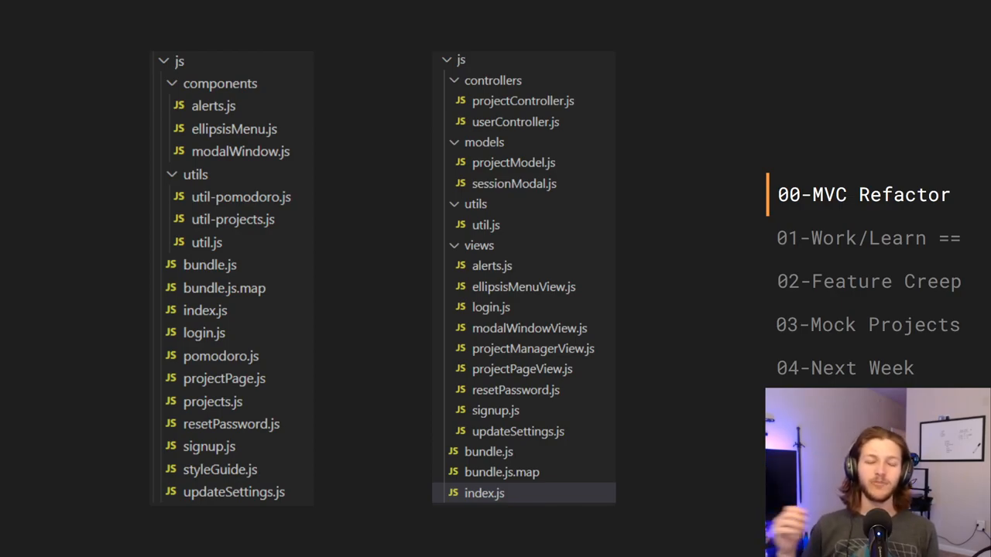
mouse_move(303, 120)
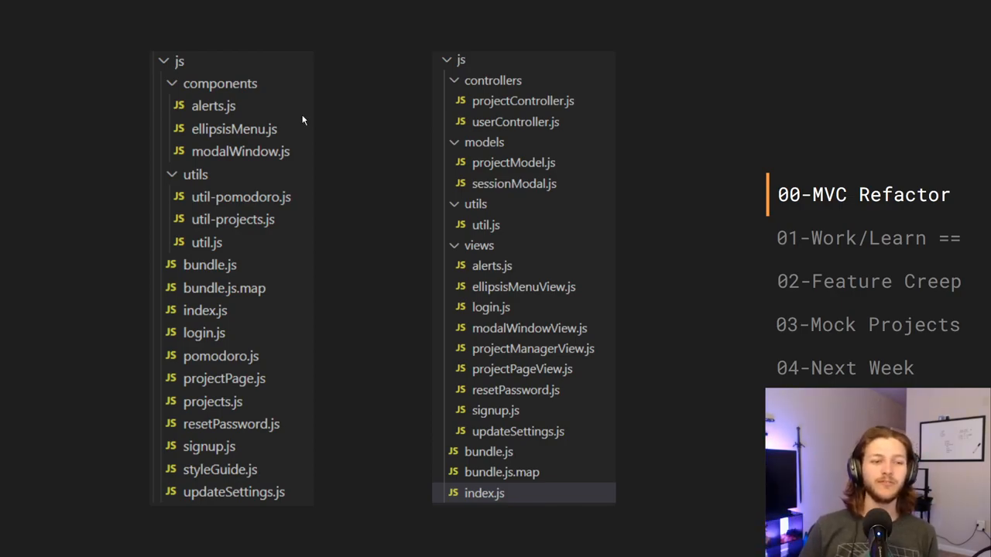
mouse_move(383, 218)
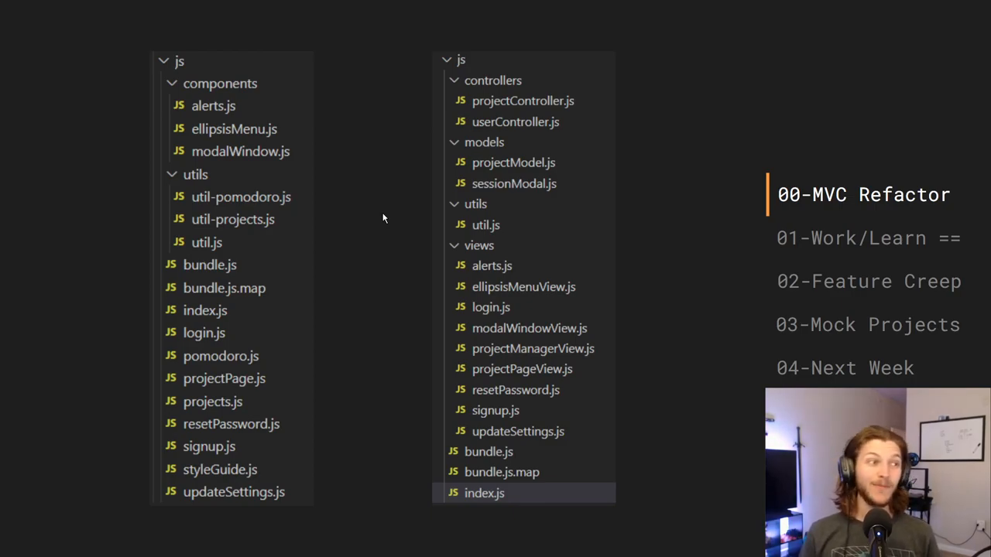
mouse_move(424, 251)
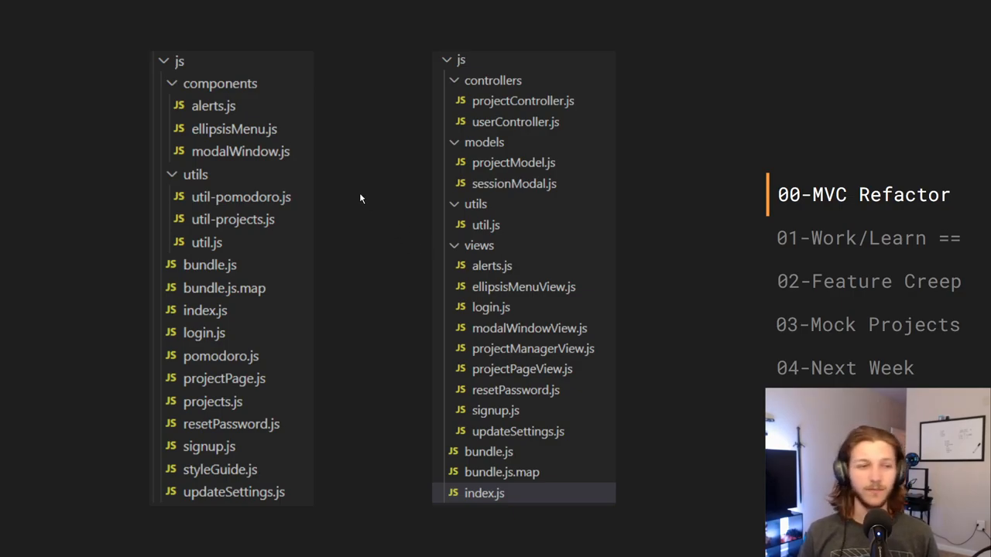
mouse_move(271, 116)
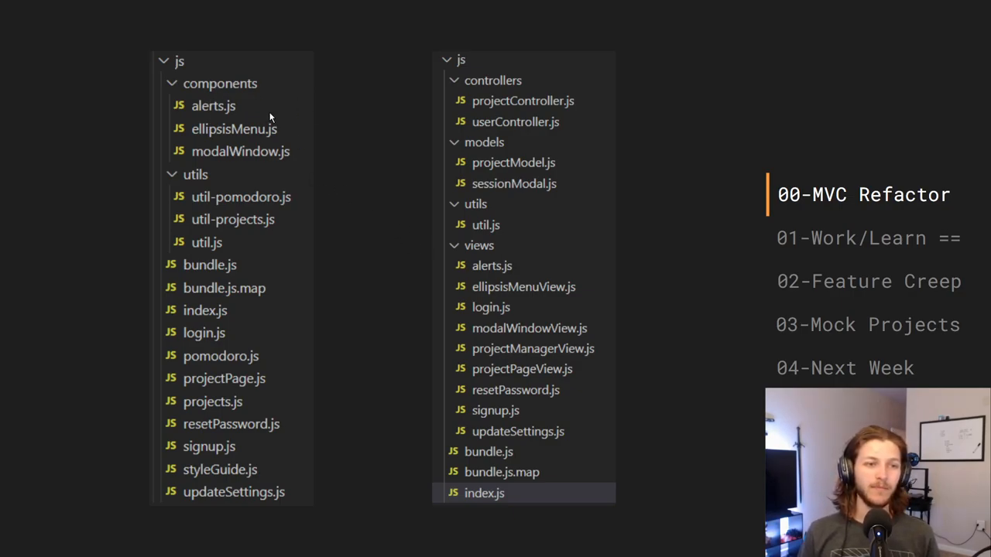
mouse_move(501, 147)
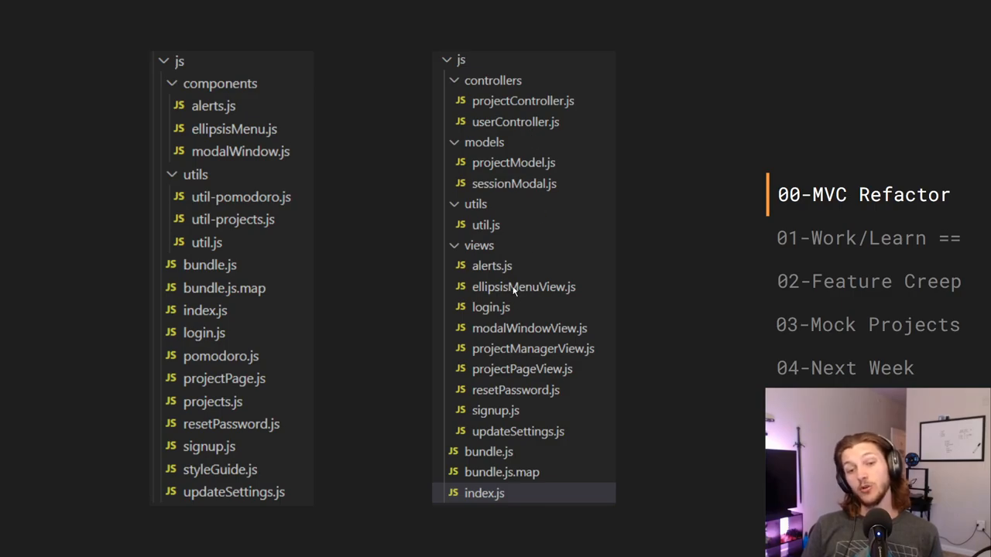
mouse_move(534, 397)
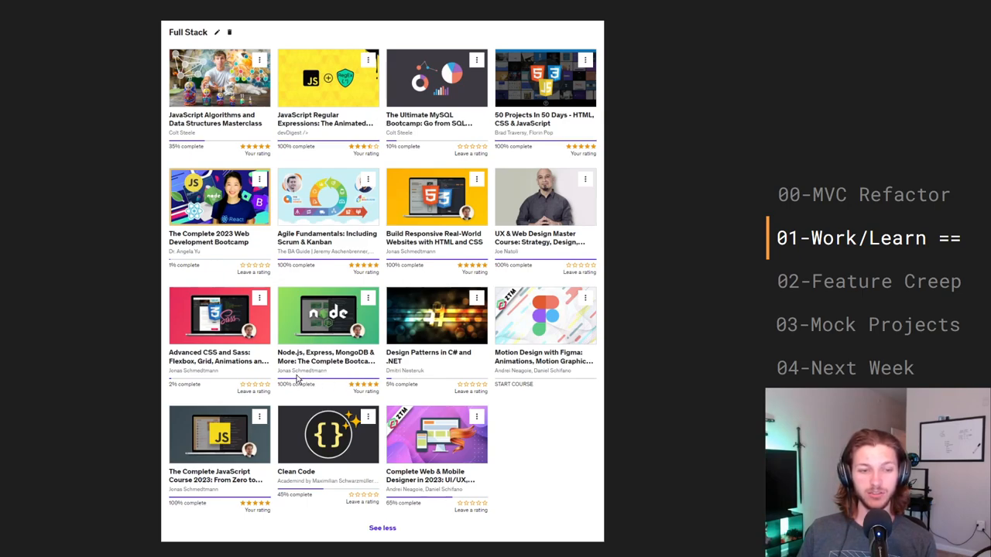
mouse_move(323, 377)
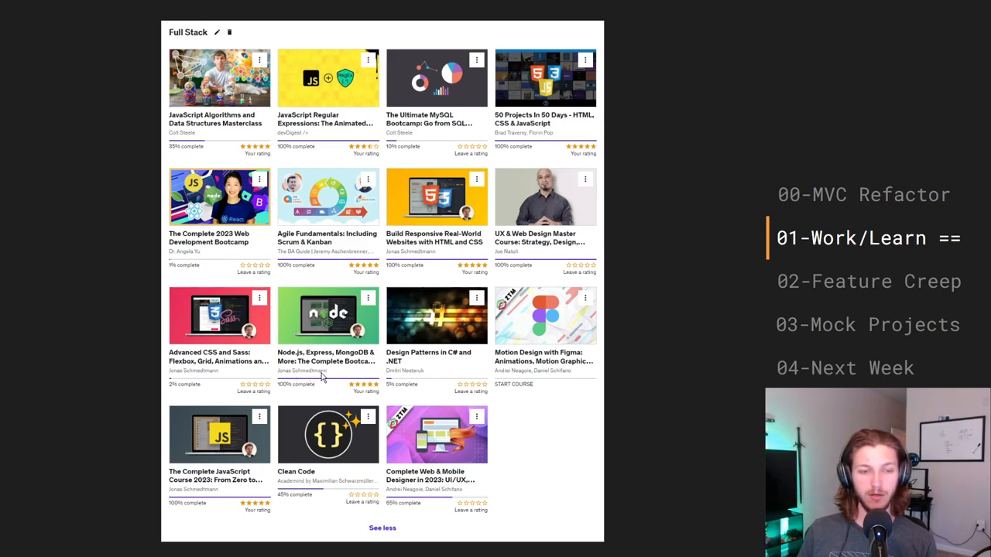
mouse_move(273, 350)
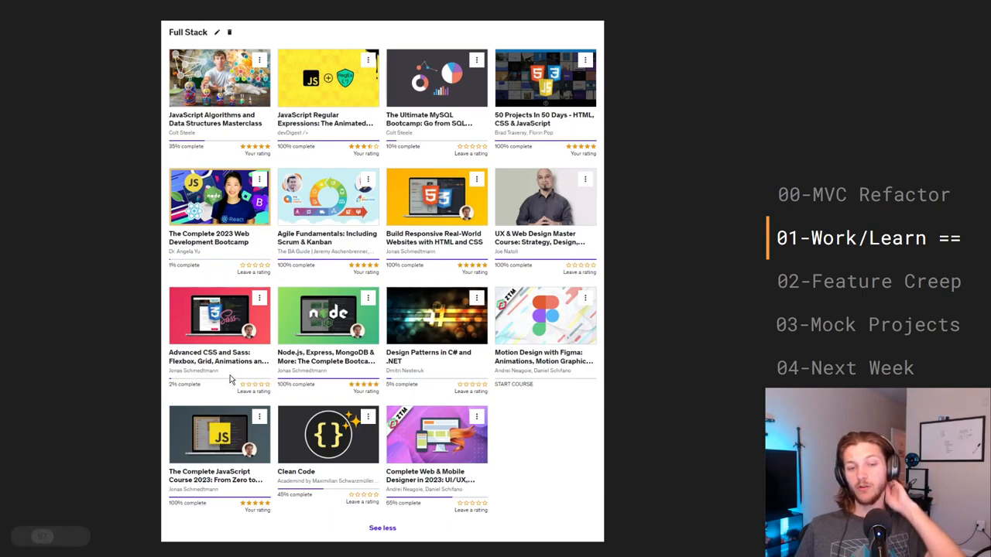
mouse_move(425, 257)
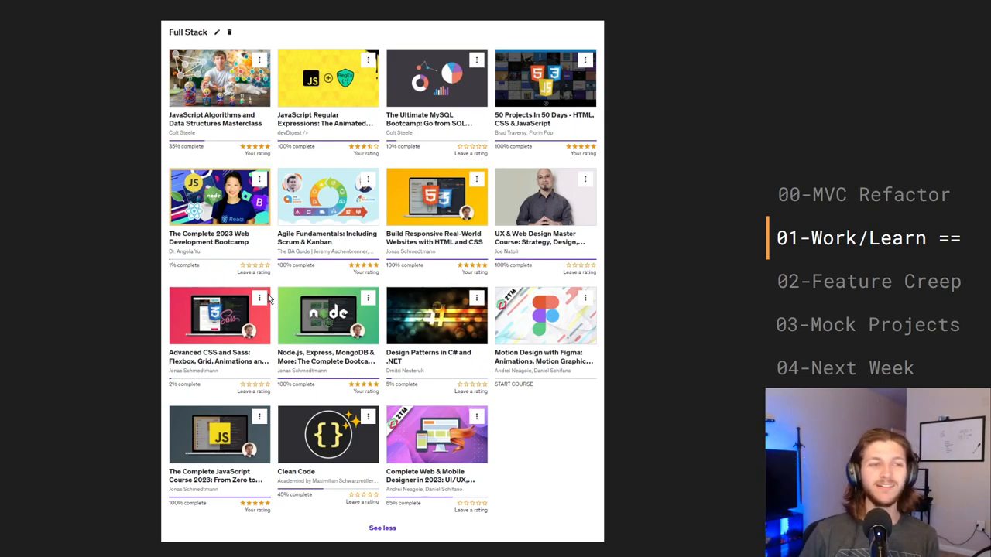
mouse_move(304, 243)
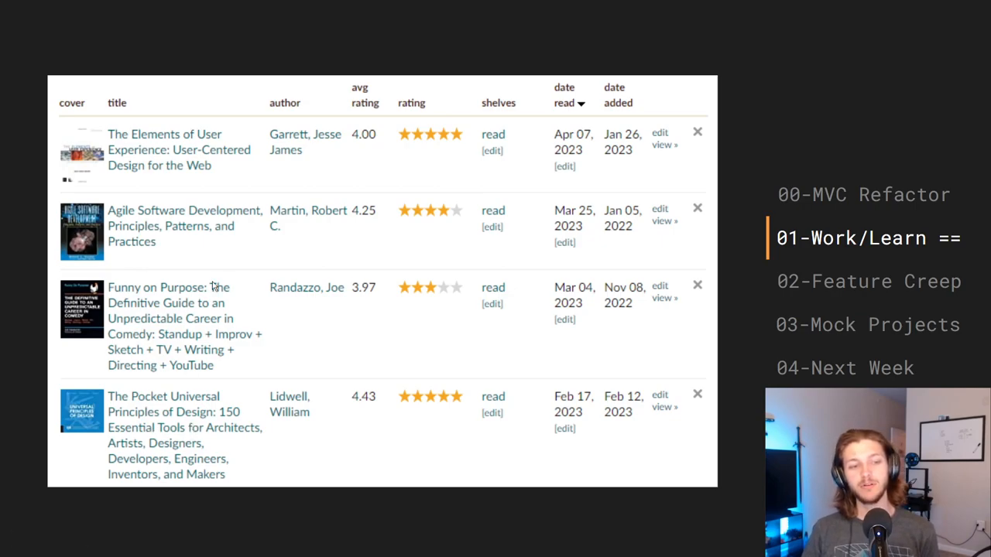
mouse_move(197, 323)
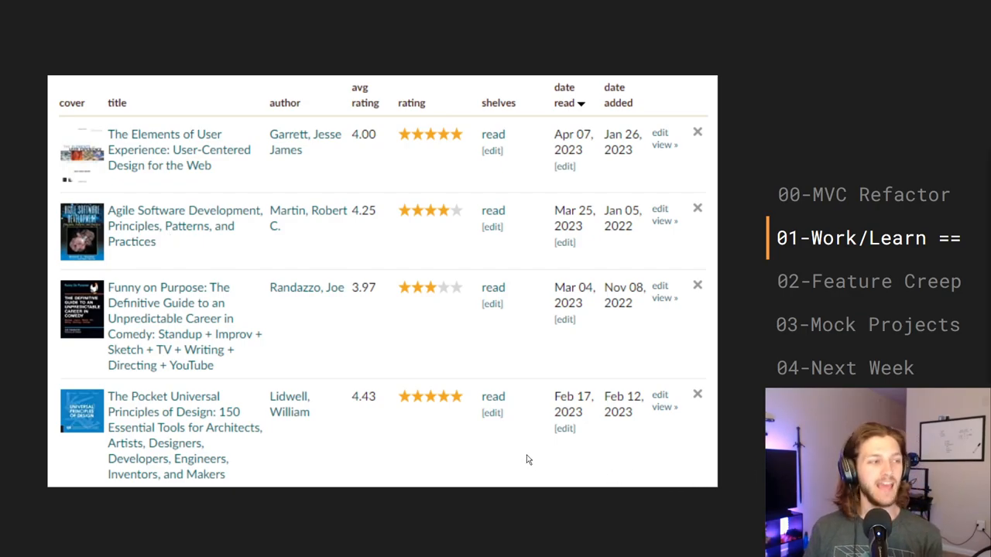
mouse_move(409, 372)
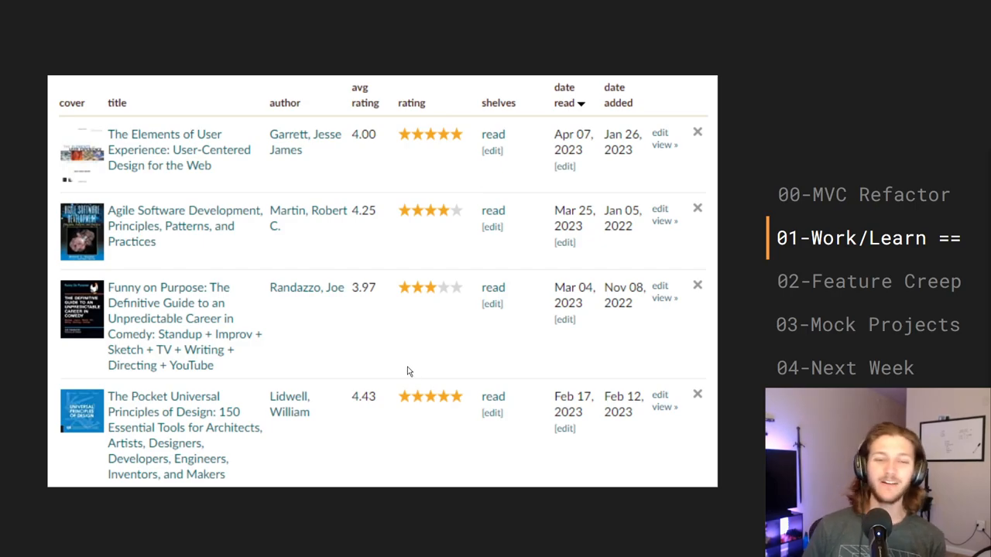
mouse_move(111, 236)
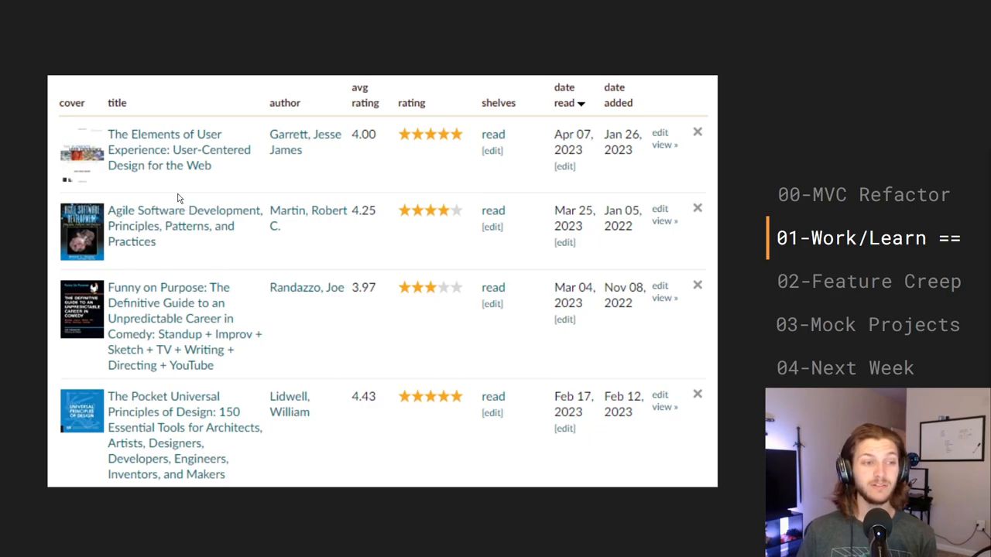
mouse_move(197, 155)
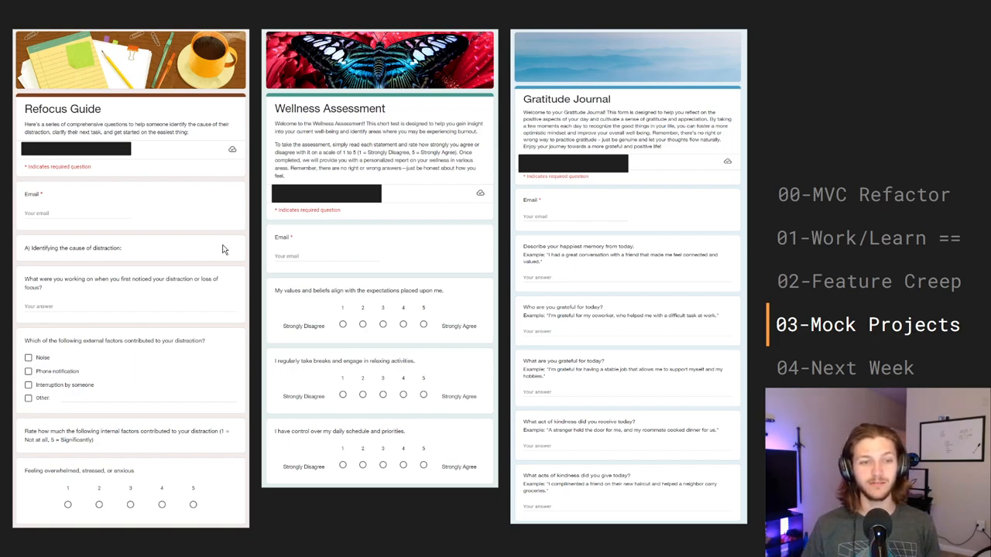
mouse_move(378, 322)
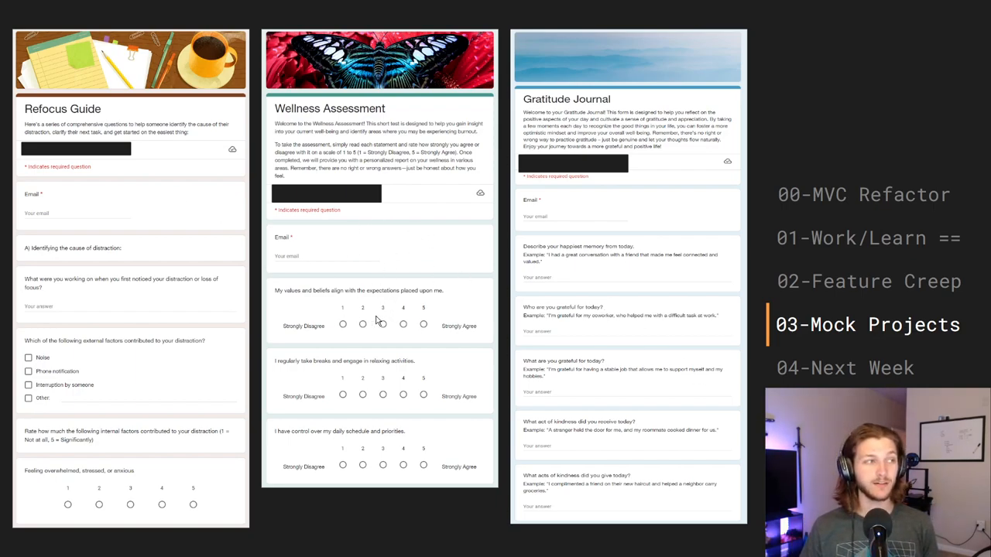
mouse_move(273, 332)
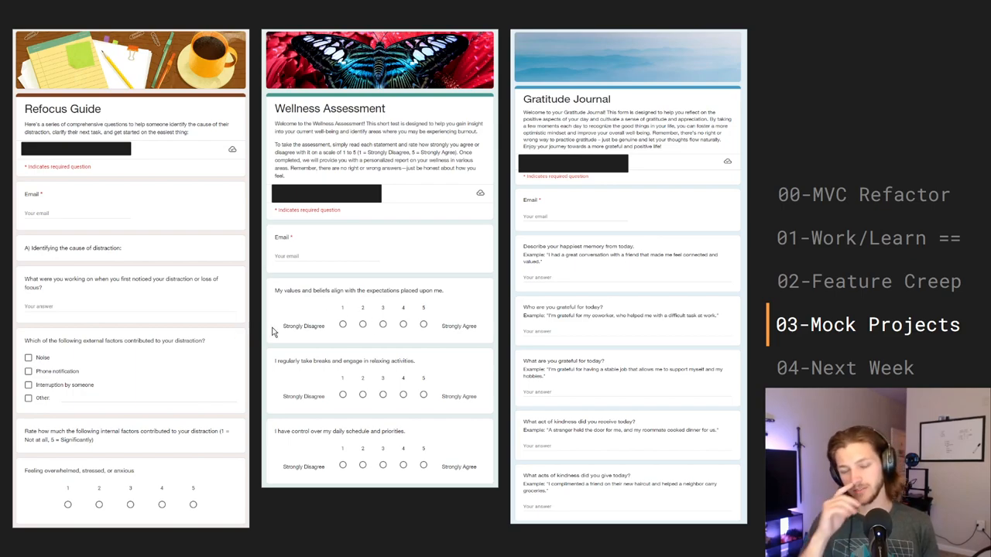
mouse_move(153, 263)
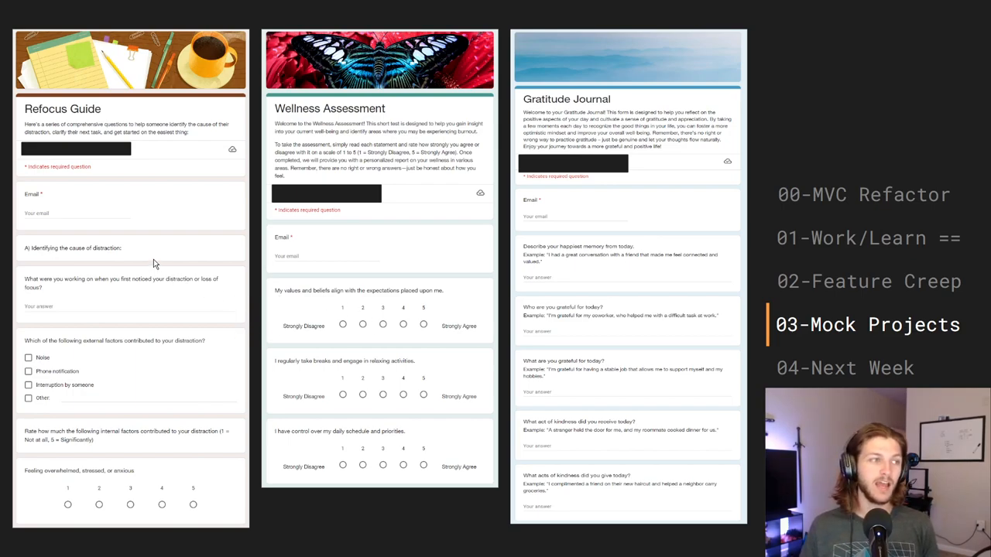
mouse_move(392, 283)
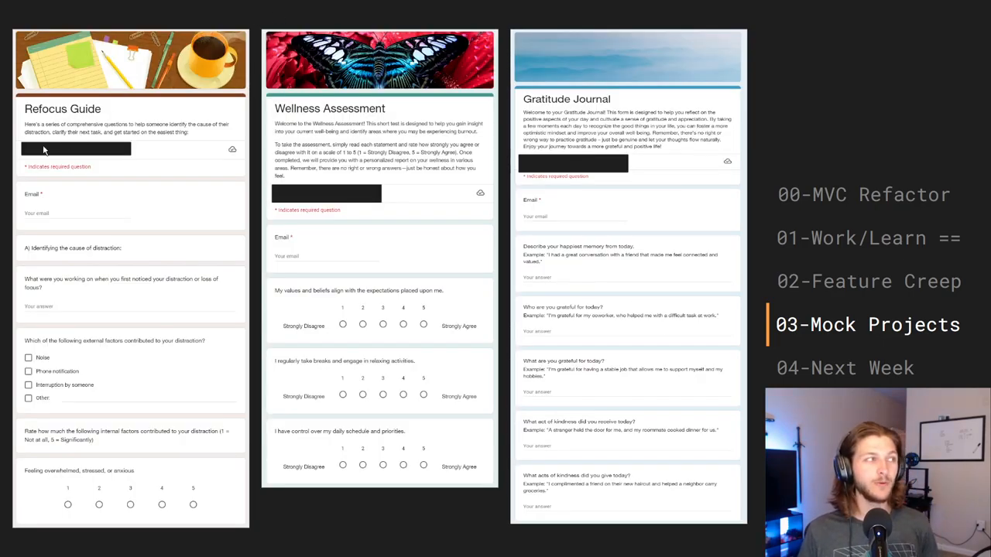
mouse_move(92, 155)
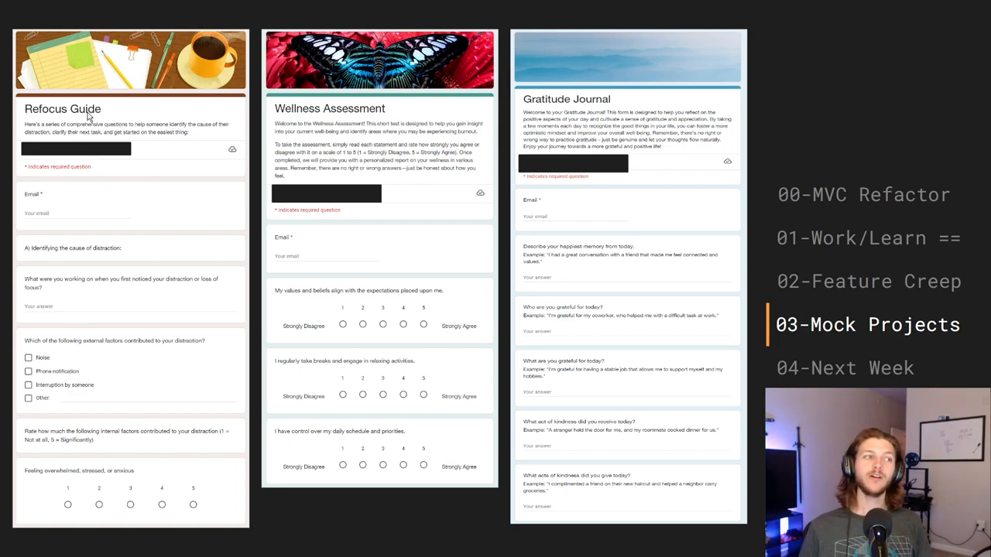
mouse_move(132, 119)
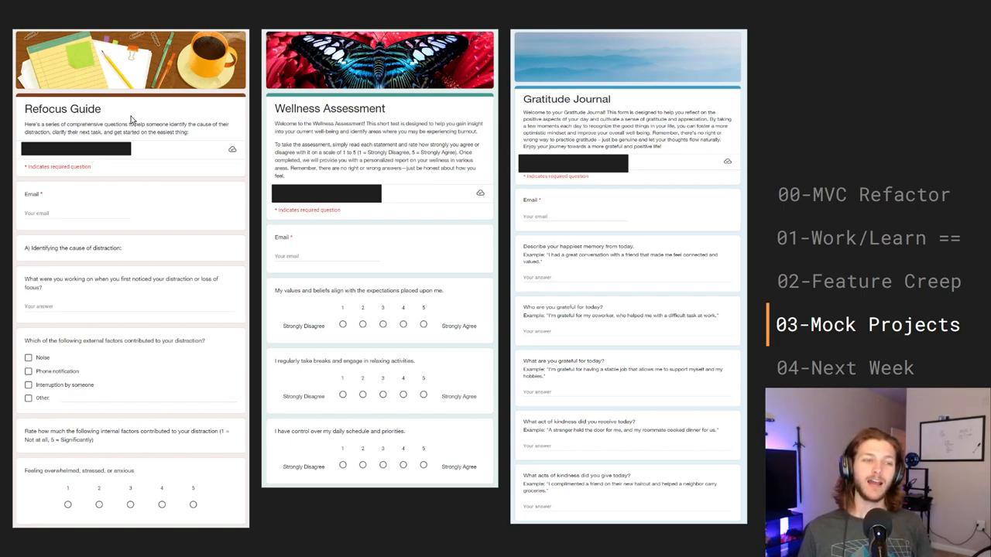
mouse_move(118, 144)
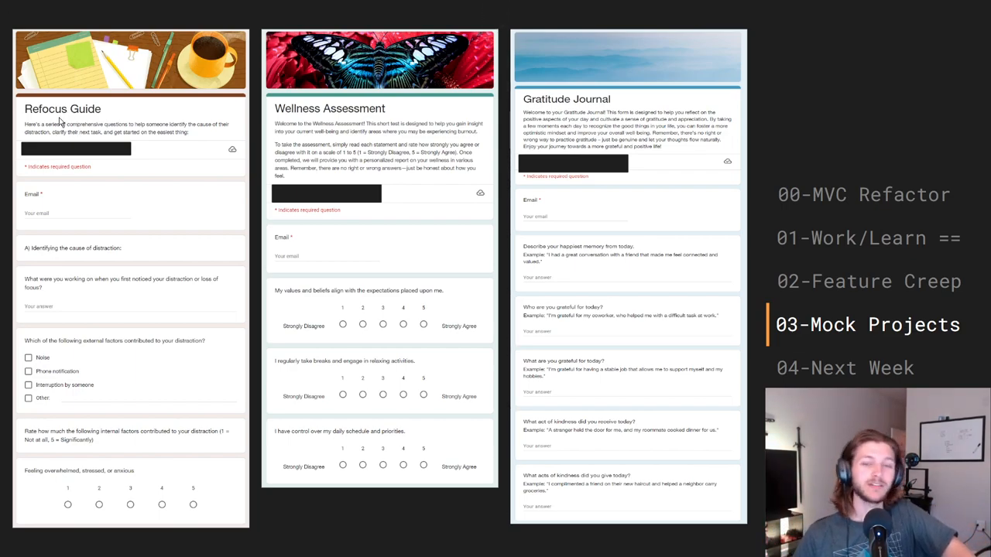
mouse_move(139, 120)
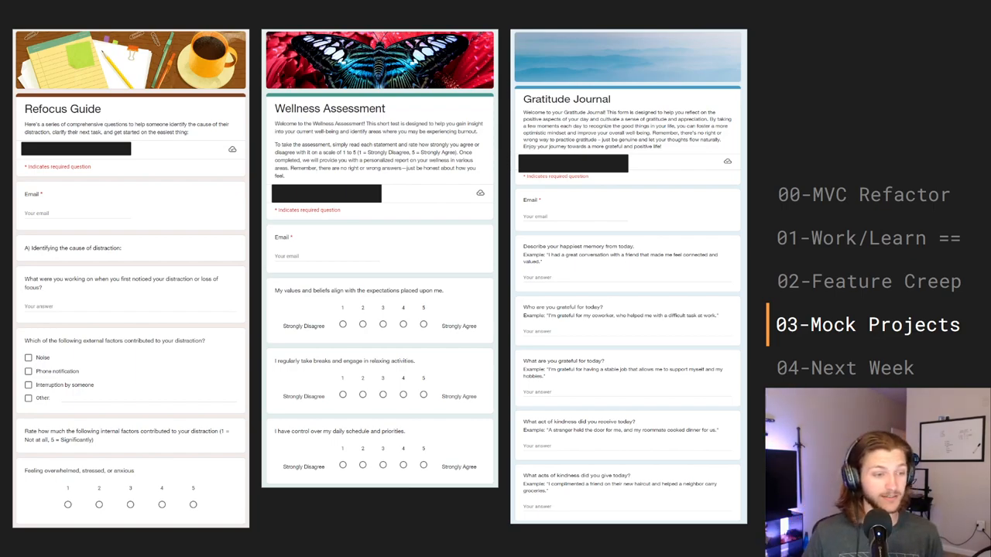
mouse_move(170, 189)
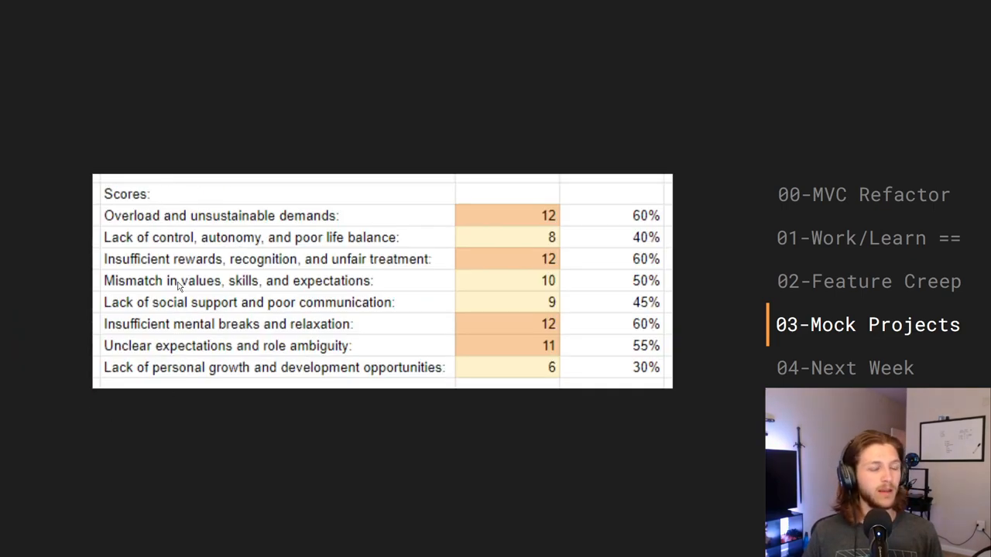
mouse_move(130, 222)
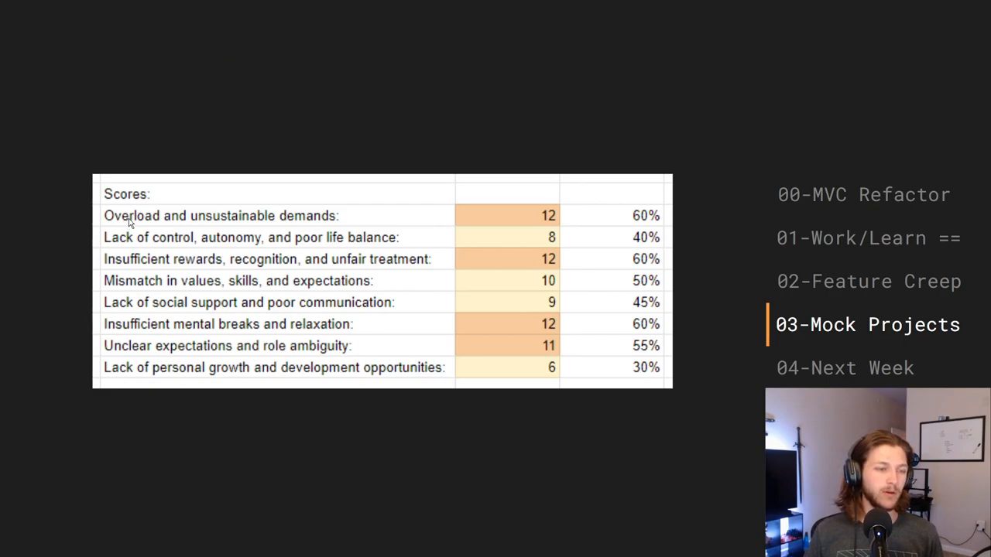
mouse_move(281, 238)
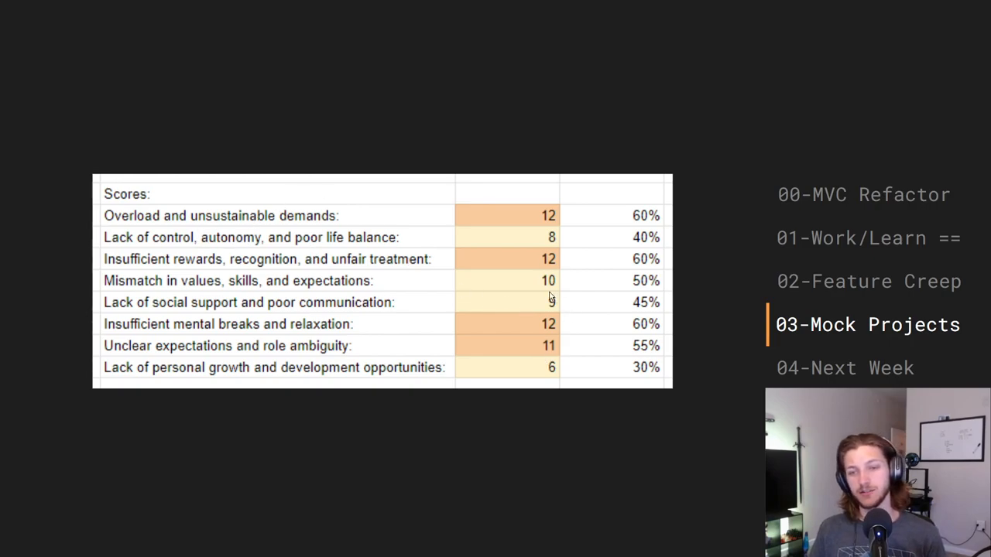
mouse_move(502, 248)
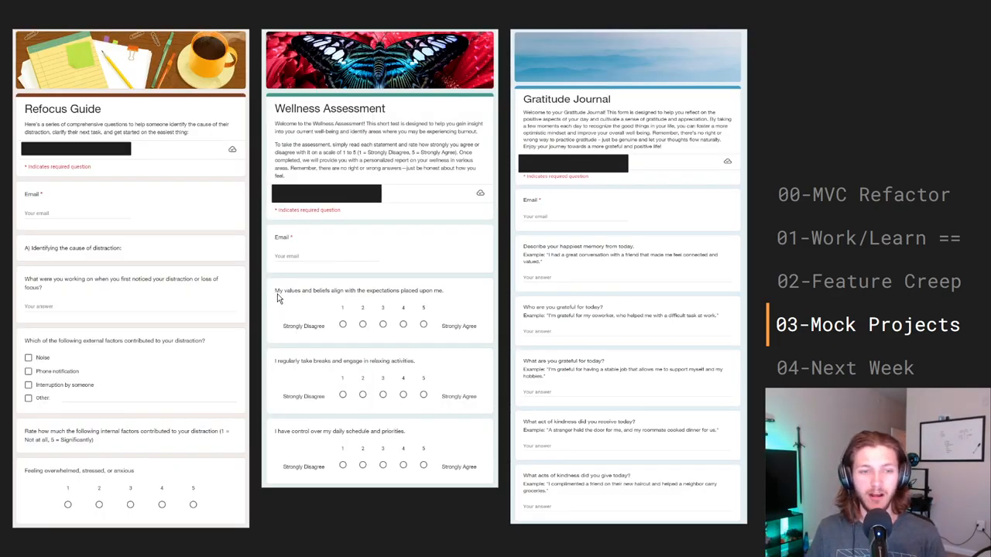
mouse_move(412, 293)
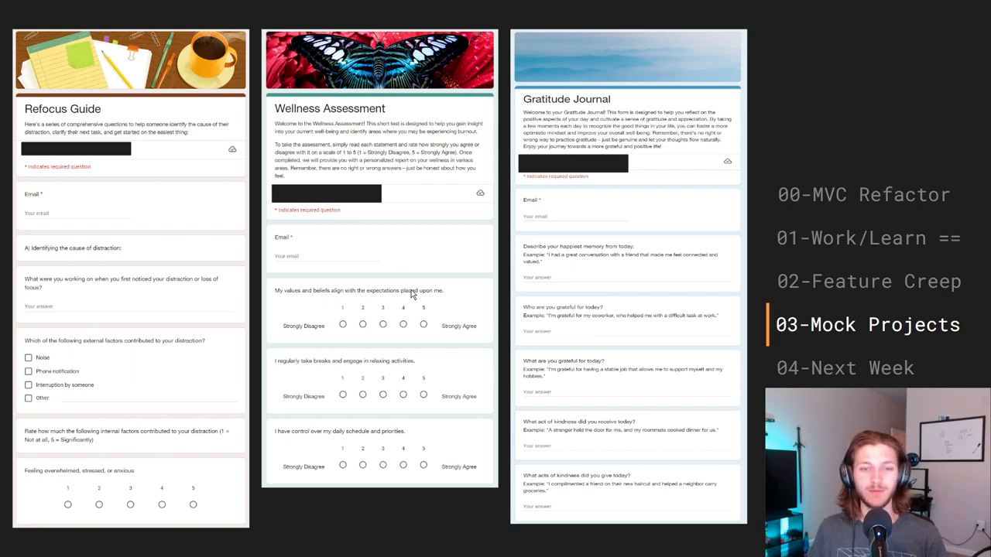
mouse_move(476, 329)
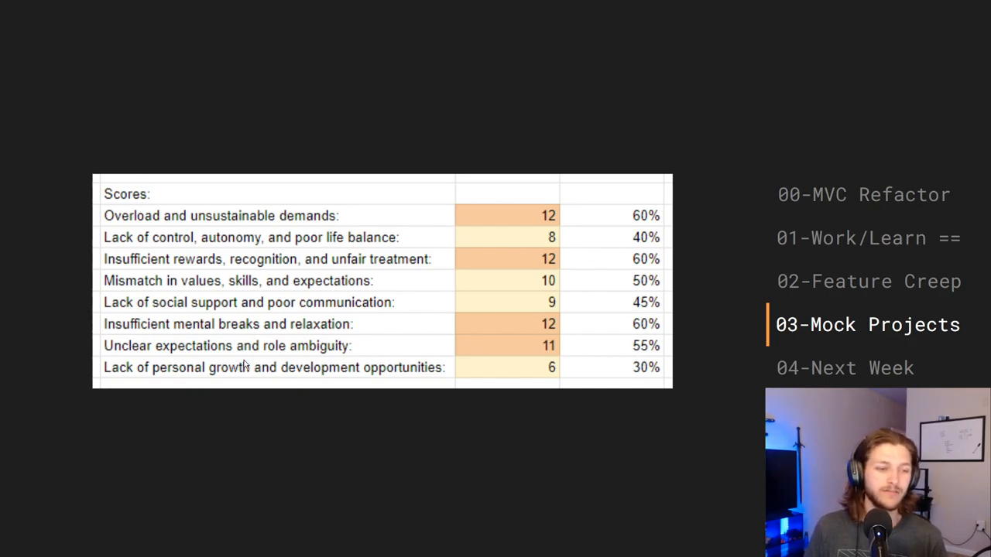
mouse_move(358, 376)
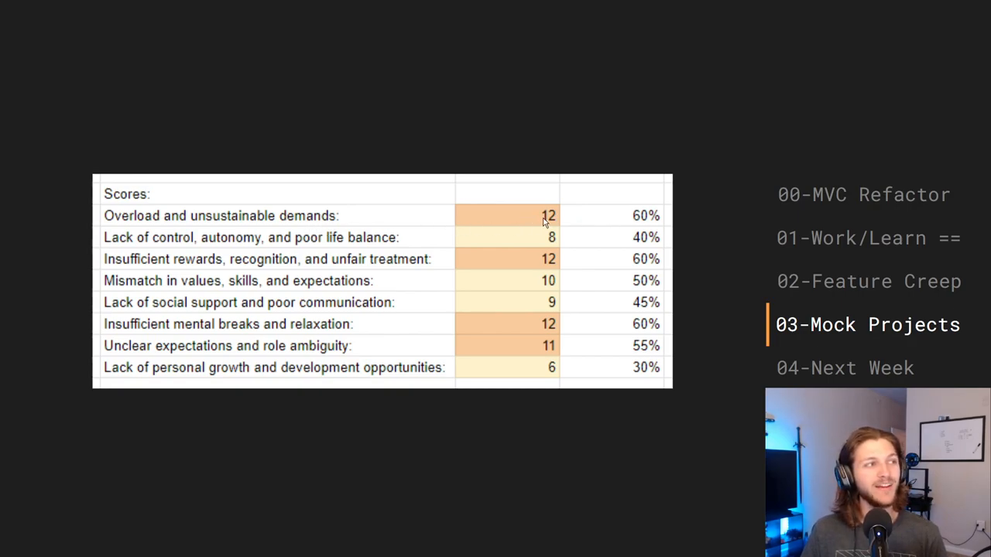
mouse_move(521, 225)
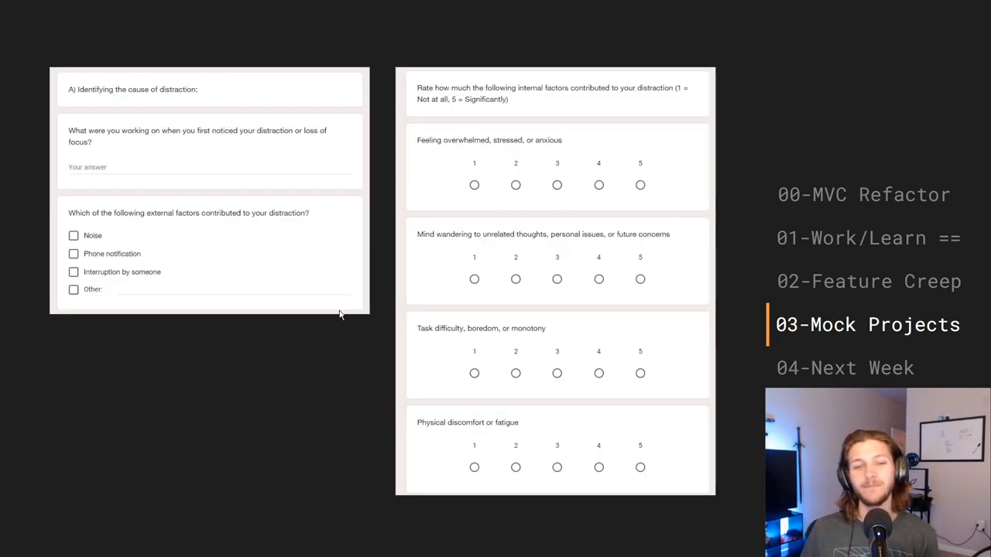
mouse_move(200, 79)
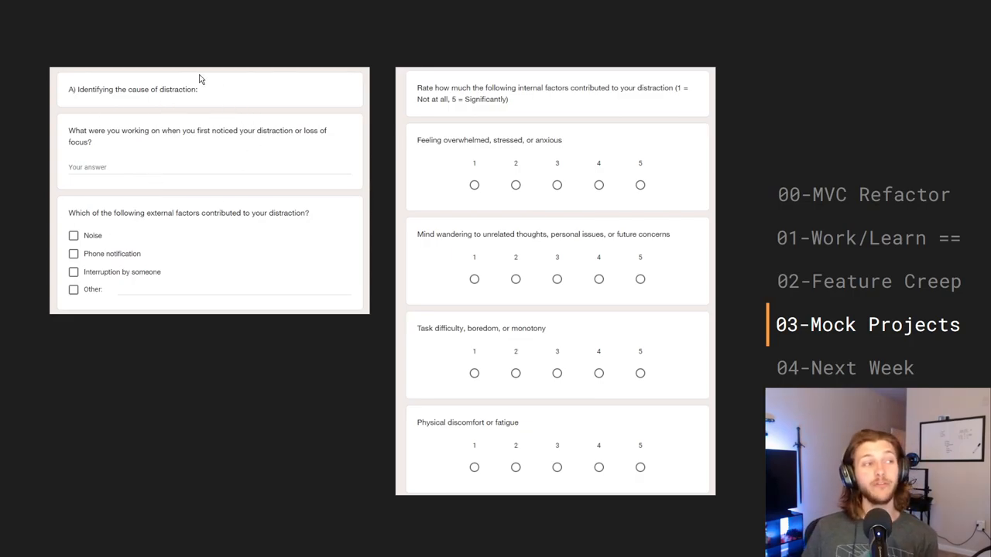
mouse_move(219, 134)
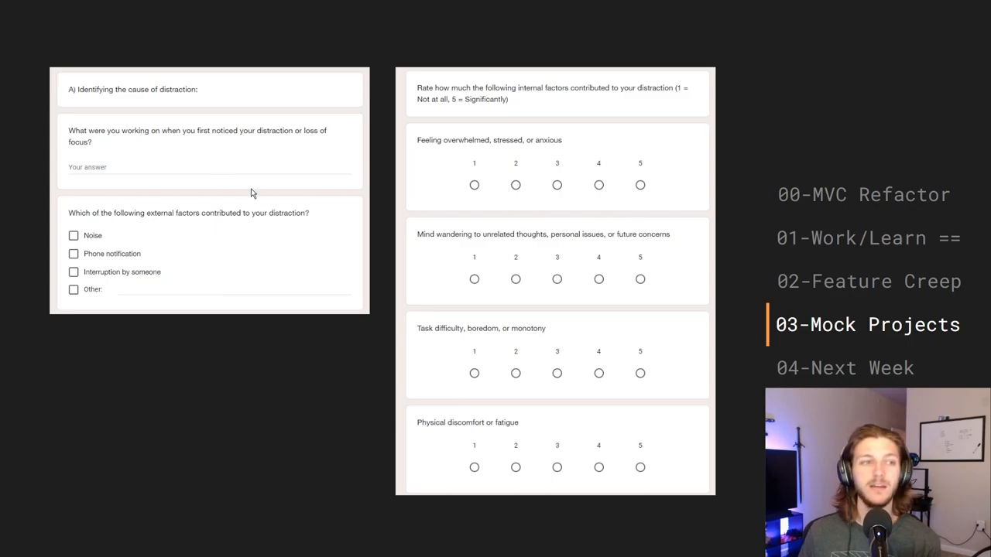
mouse_move(127, 104)
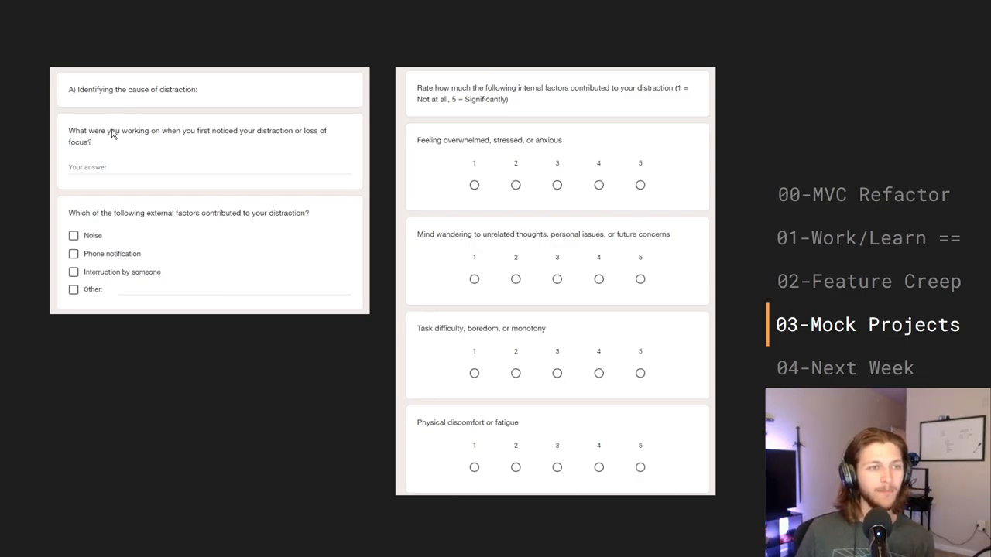
mouse_move(145, 142)
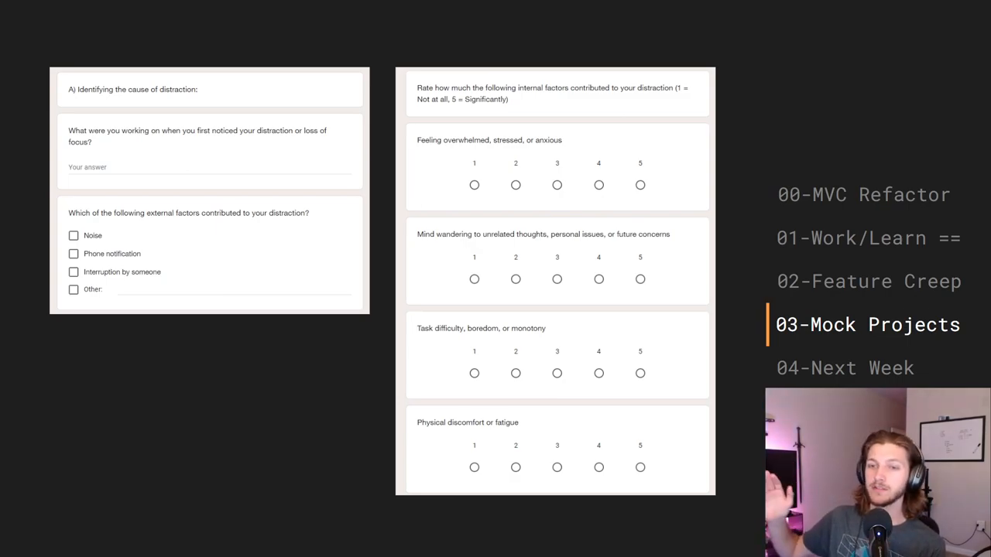
mouse_move(173, 113)
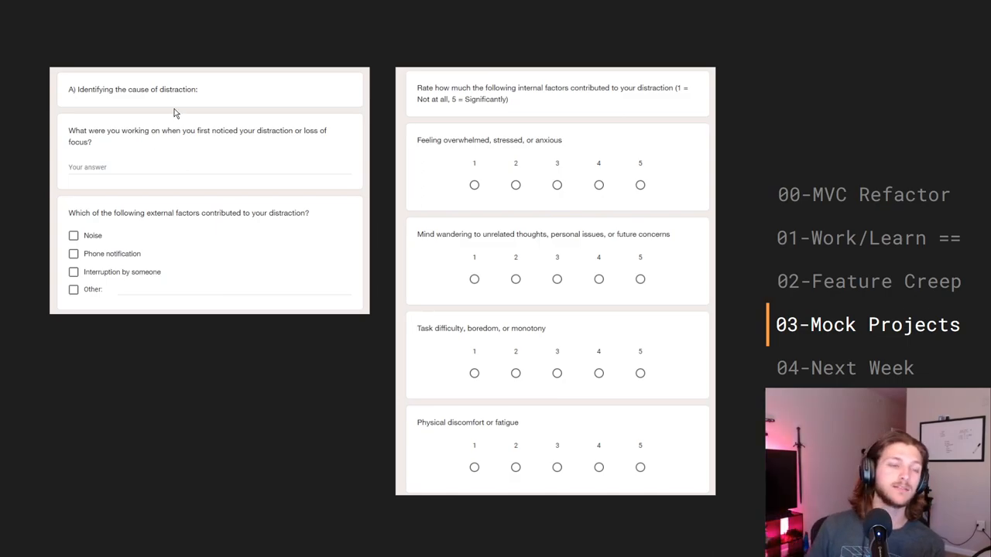
mouse_move(276, 147)
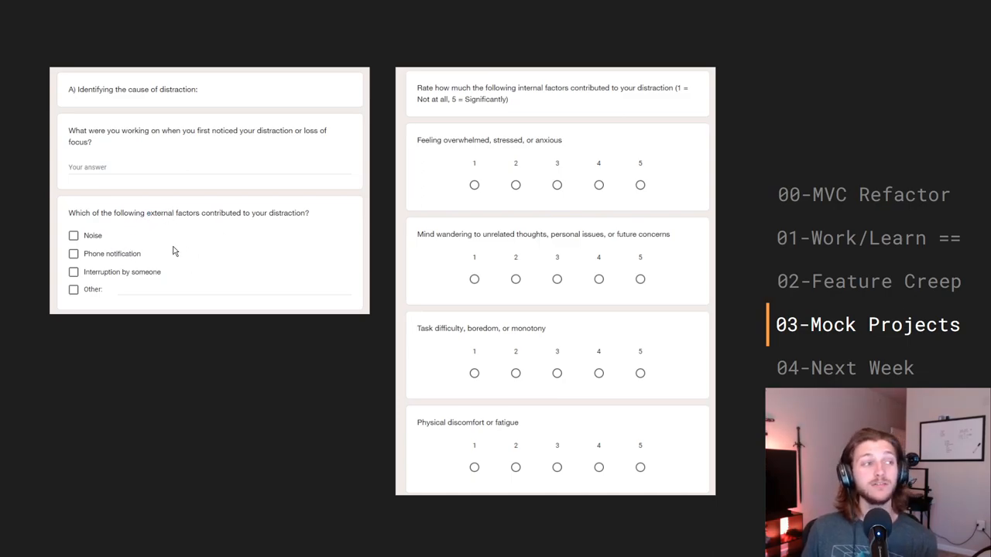
mouse_move(632, 258)
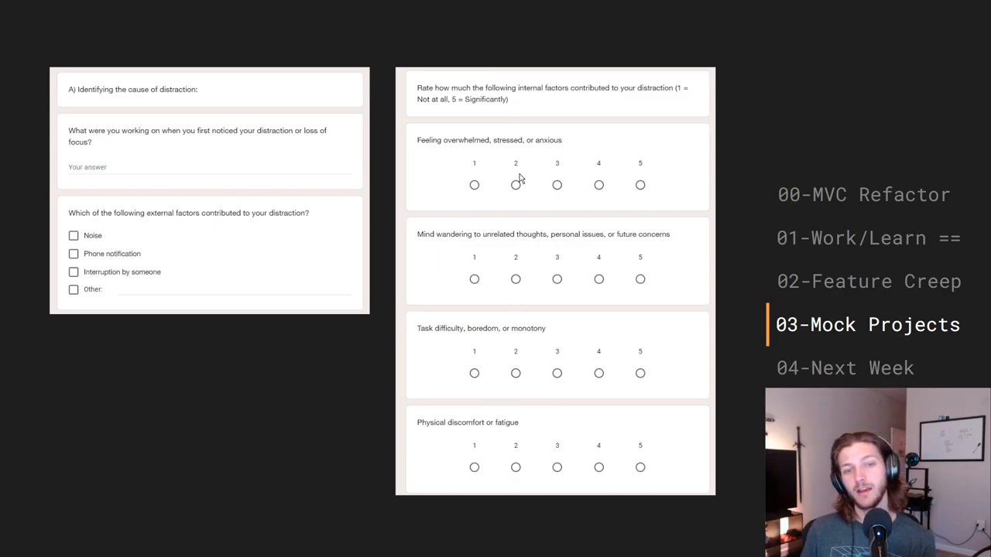
mouse_move(501, 275)
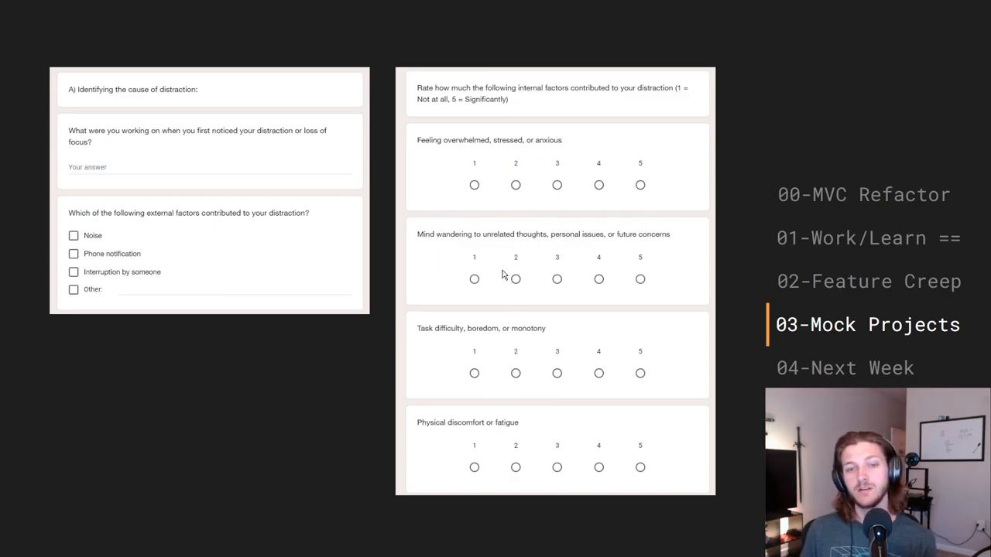
mouse_move(615, 277)
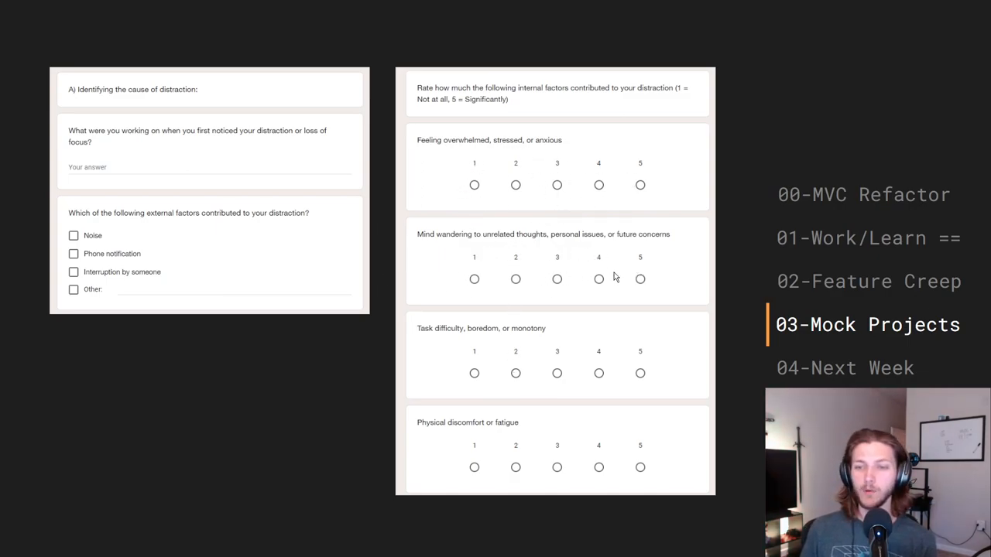
mouse_move(604, 370)
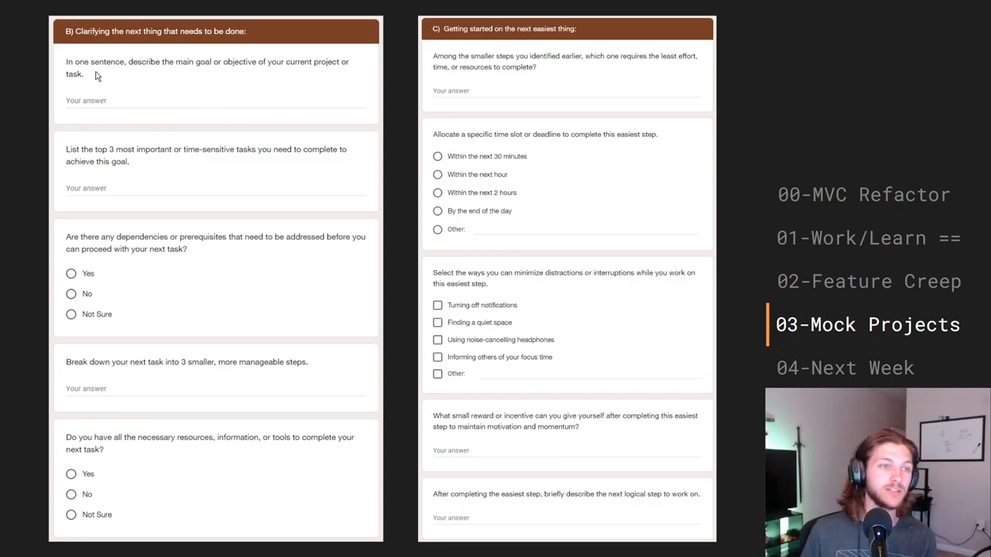
mouse_move(231, 92)
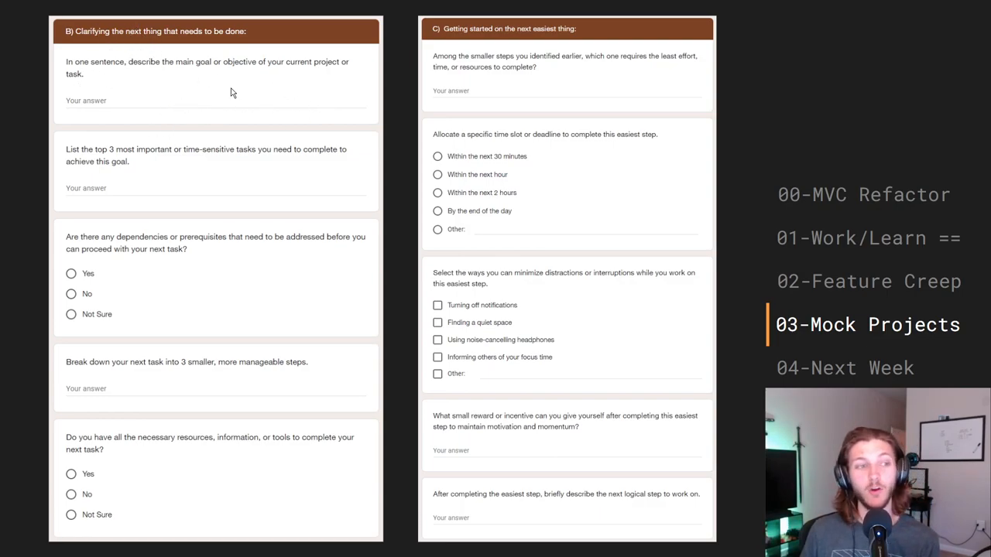
mouse_move(128, 194)
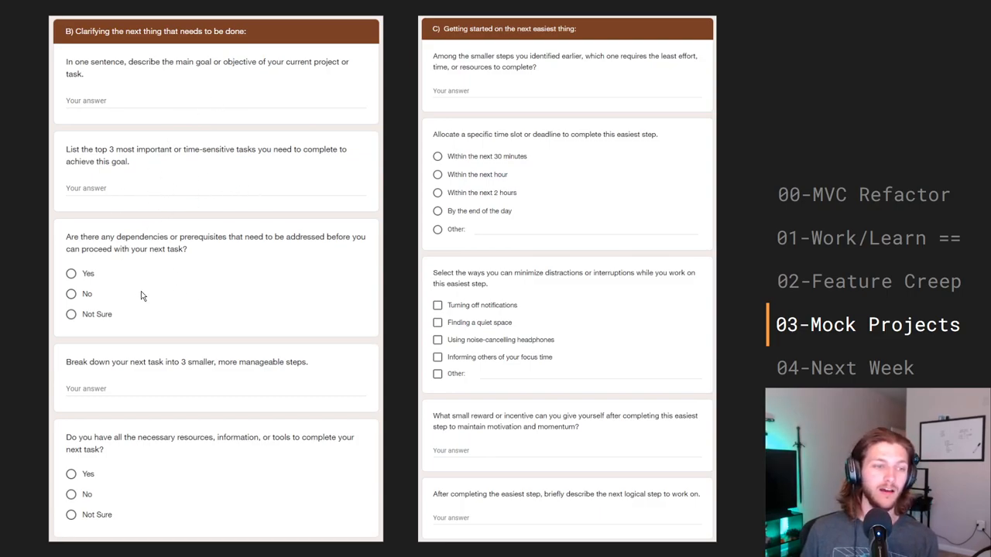
mouse_move(272, 293)
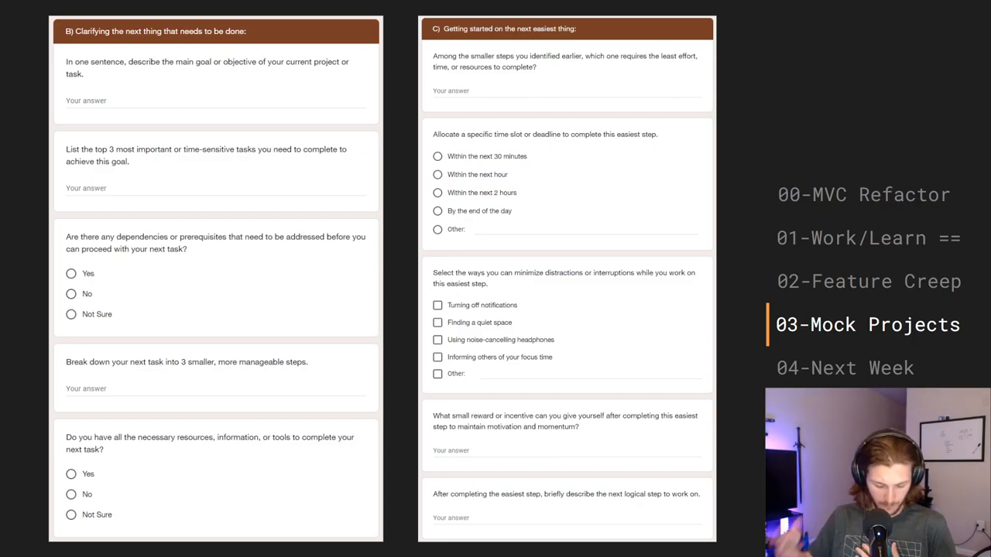
mouse_move(272, 244)
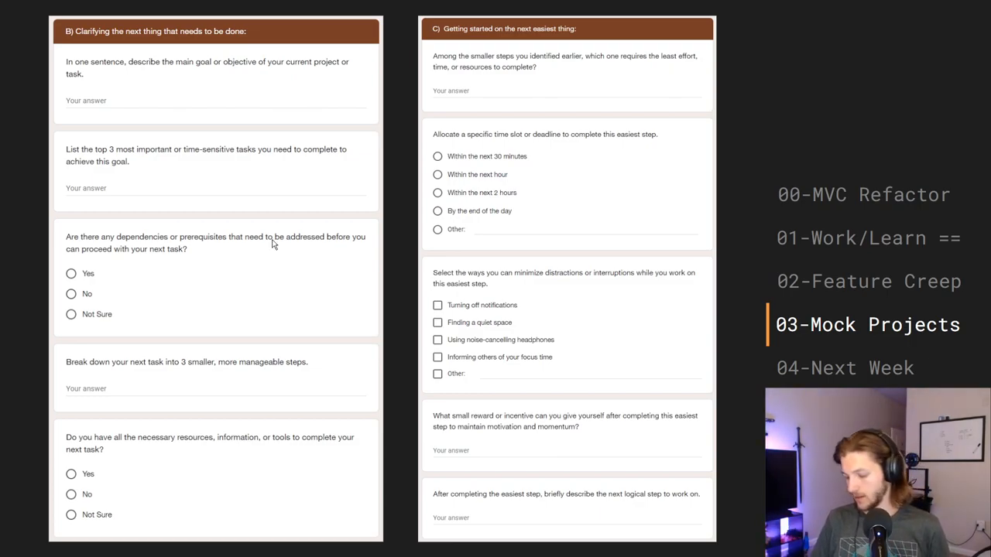
mouse_move(271, 202)
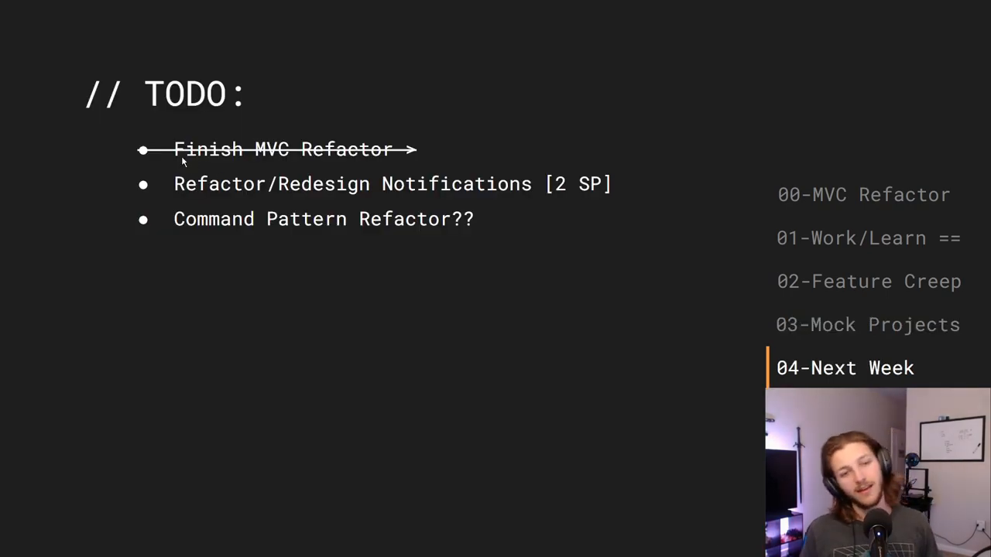
mouse_move(217, 200)
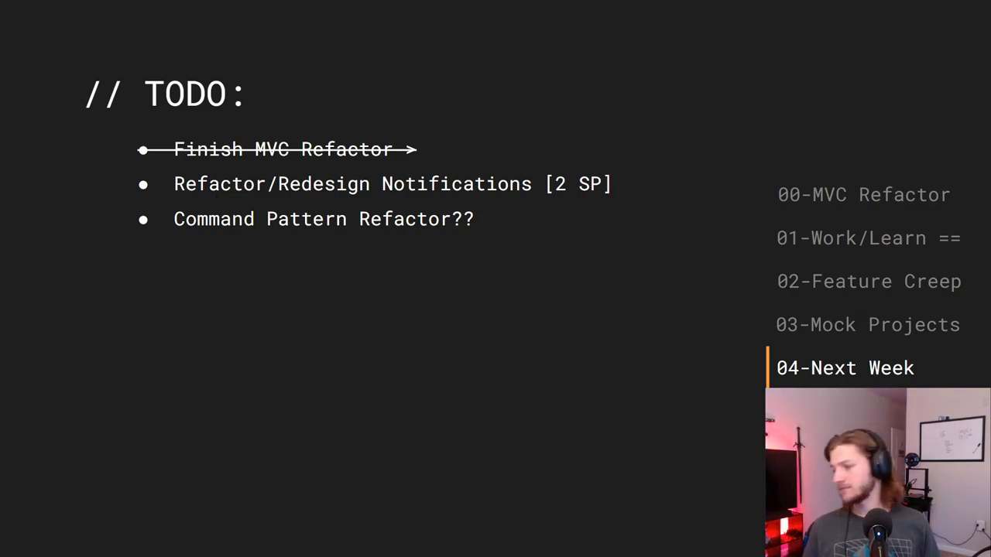
mouse_move(149, 119)
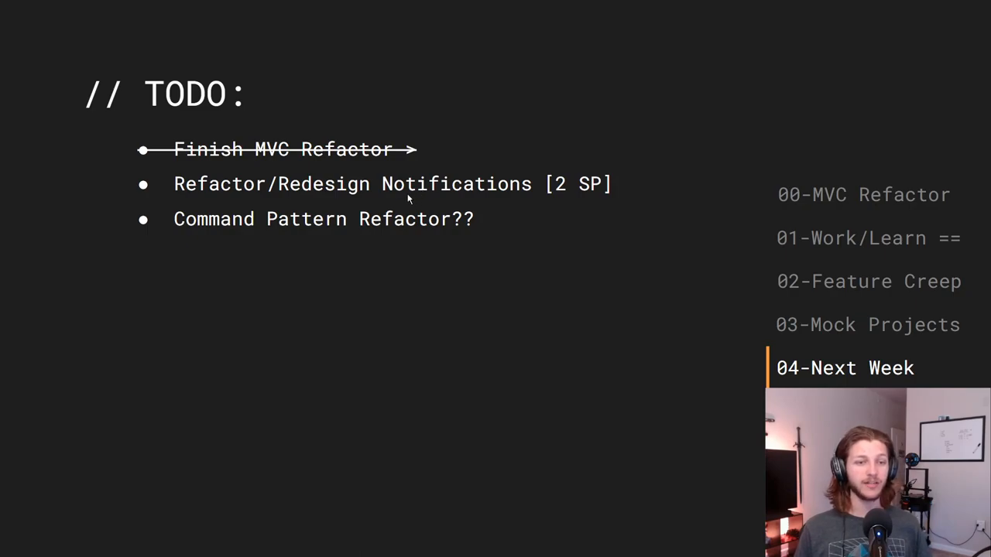
mouse_move(273, 238)
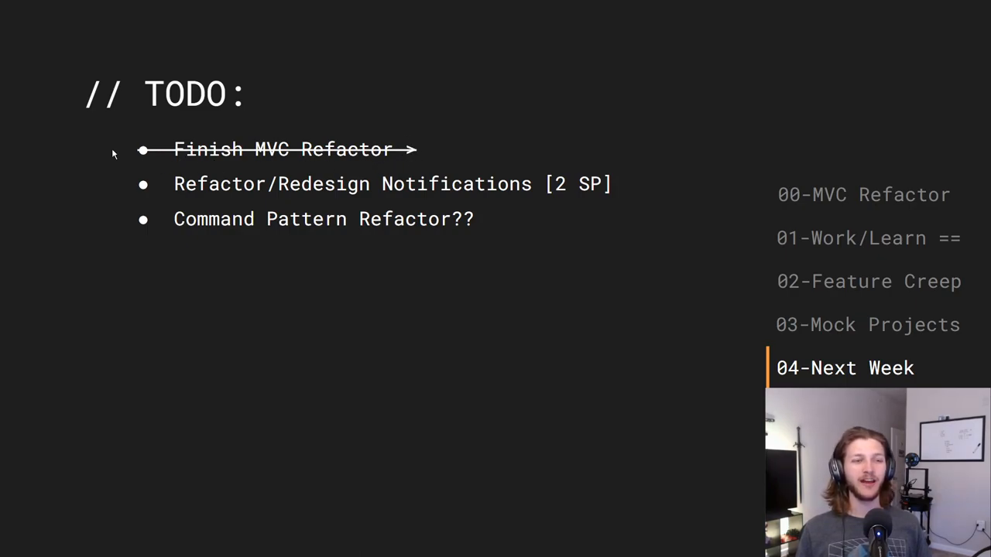
mouse_move(445, 160)
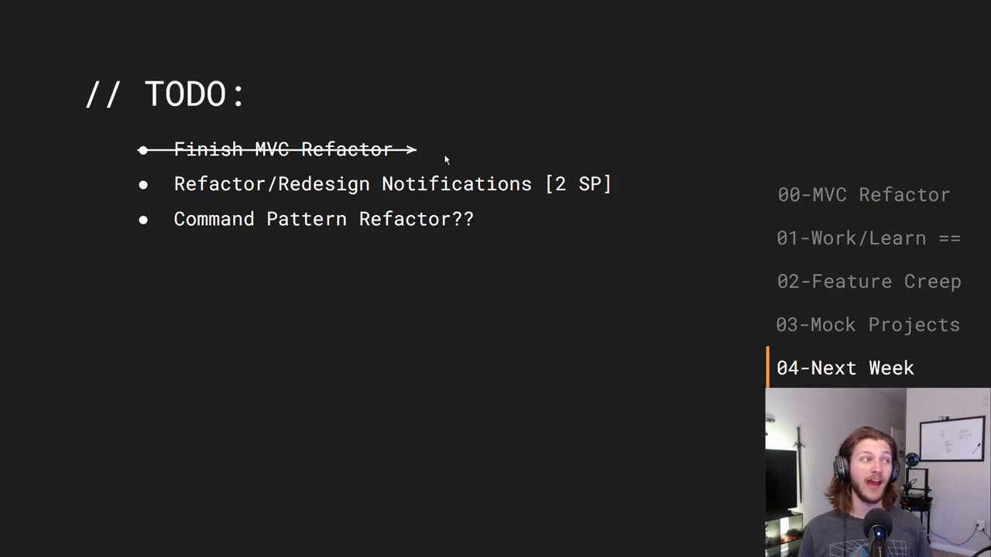
mouse_move(458, 256)
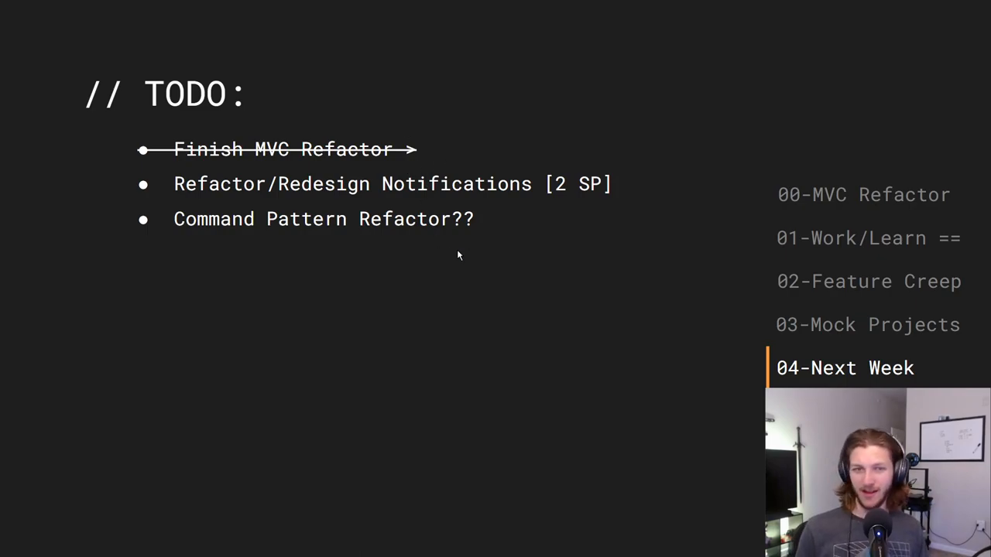